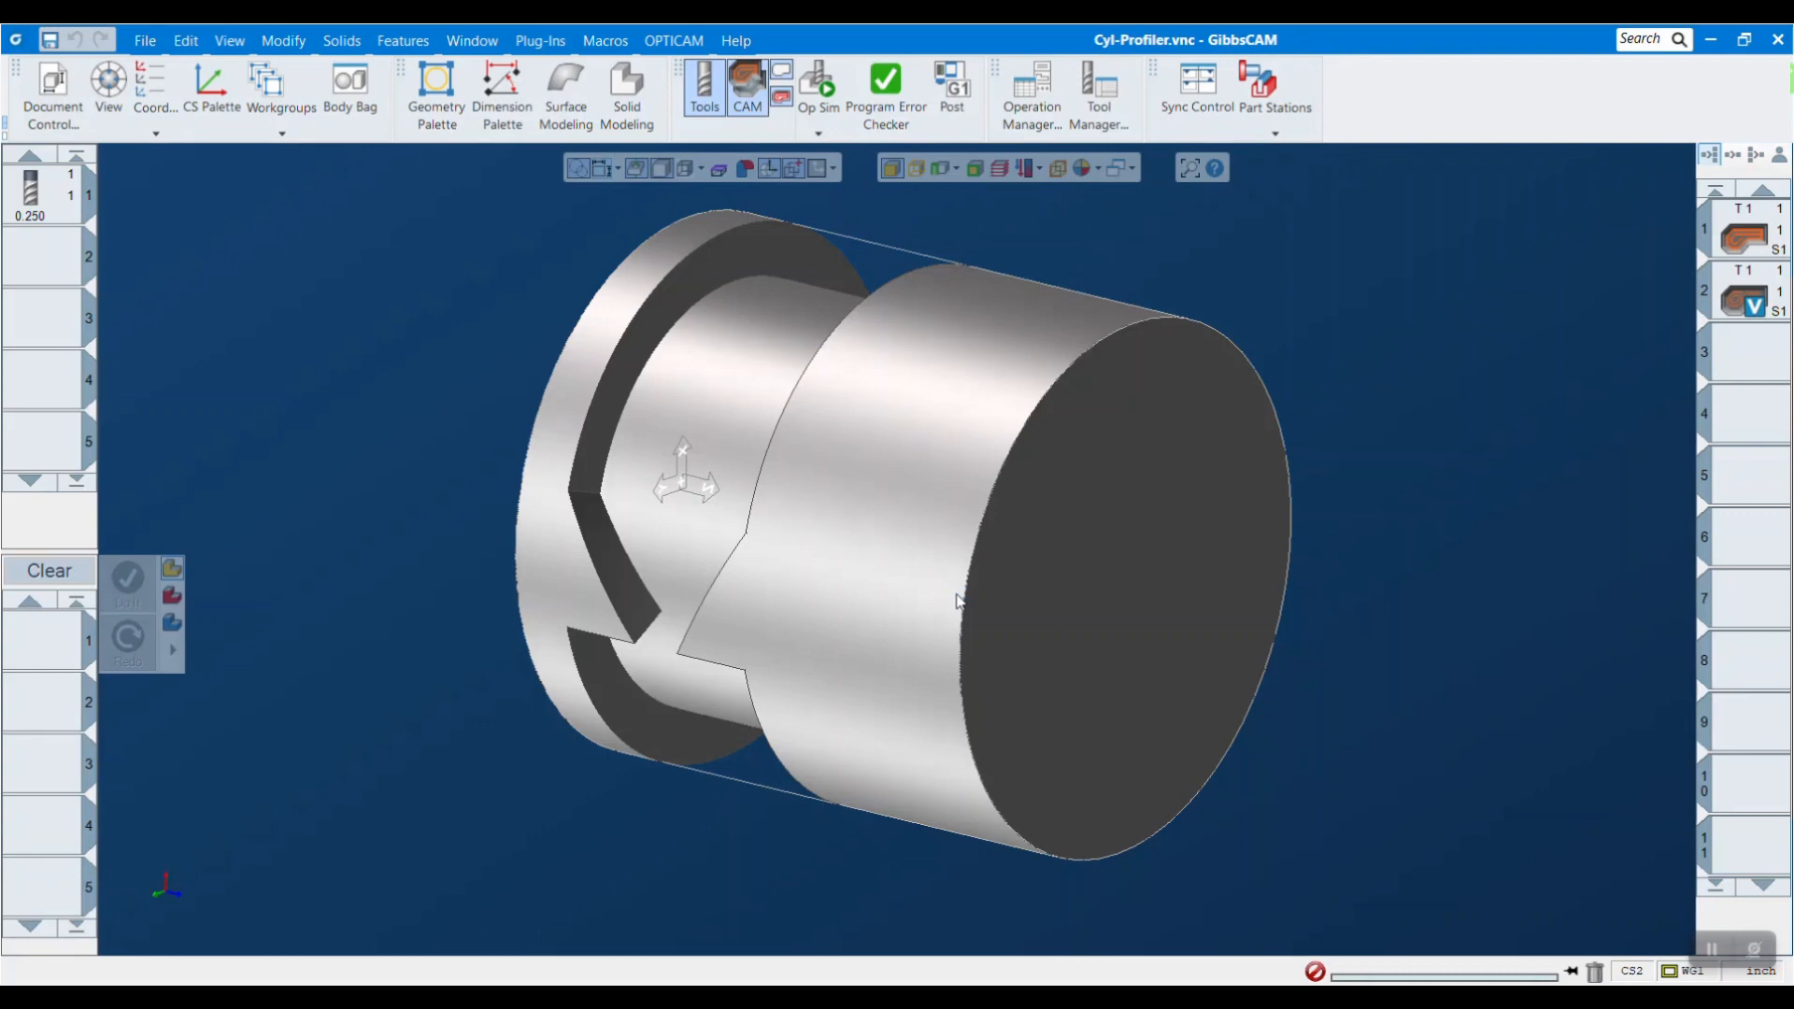
pyautogui.moveTo(968, 520)
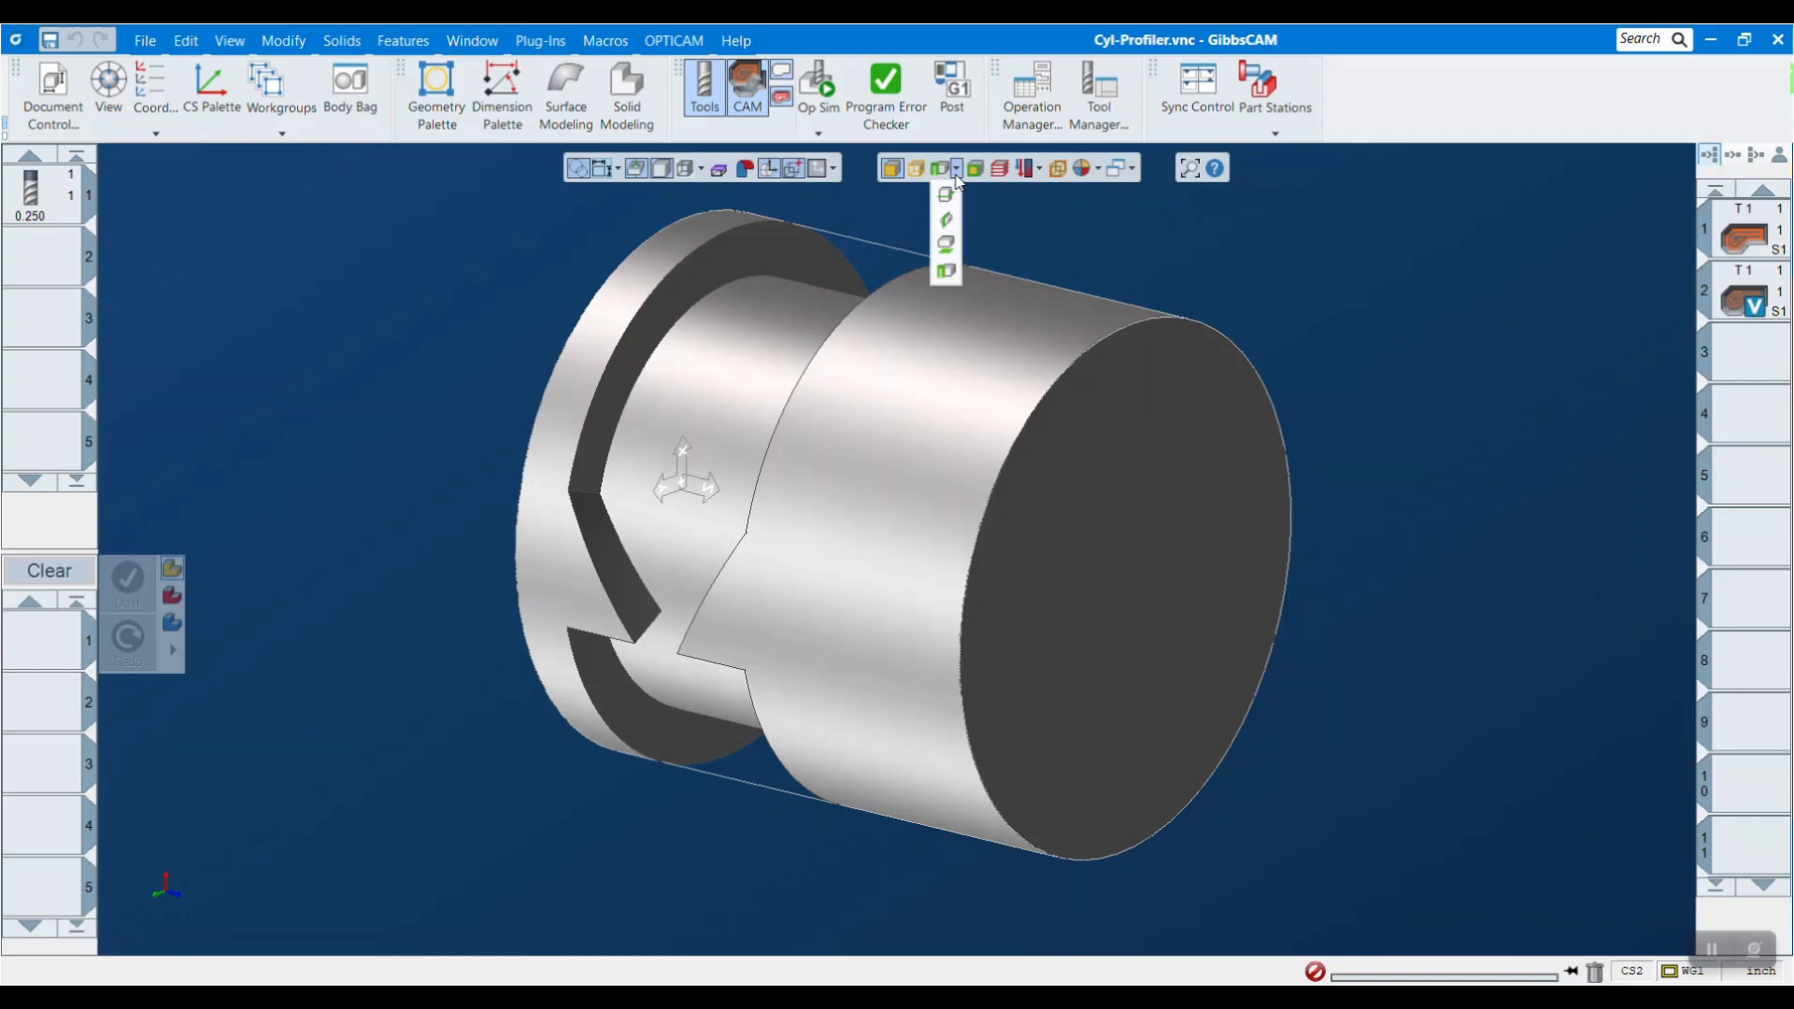
pyautogui.moveTo(945, 193)
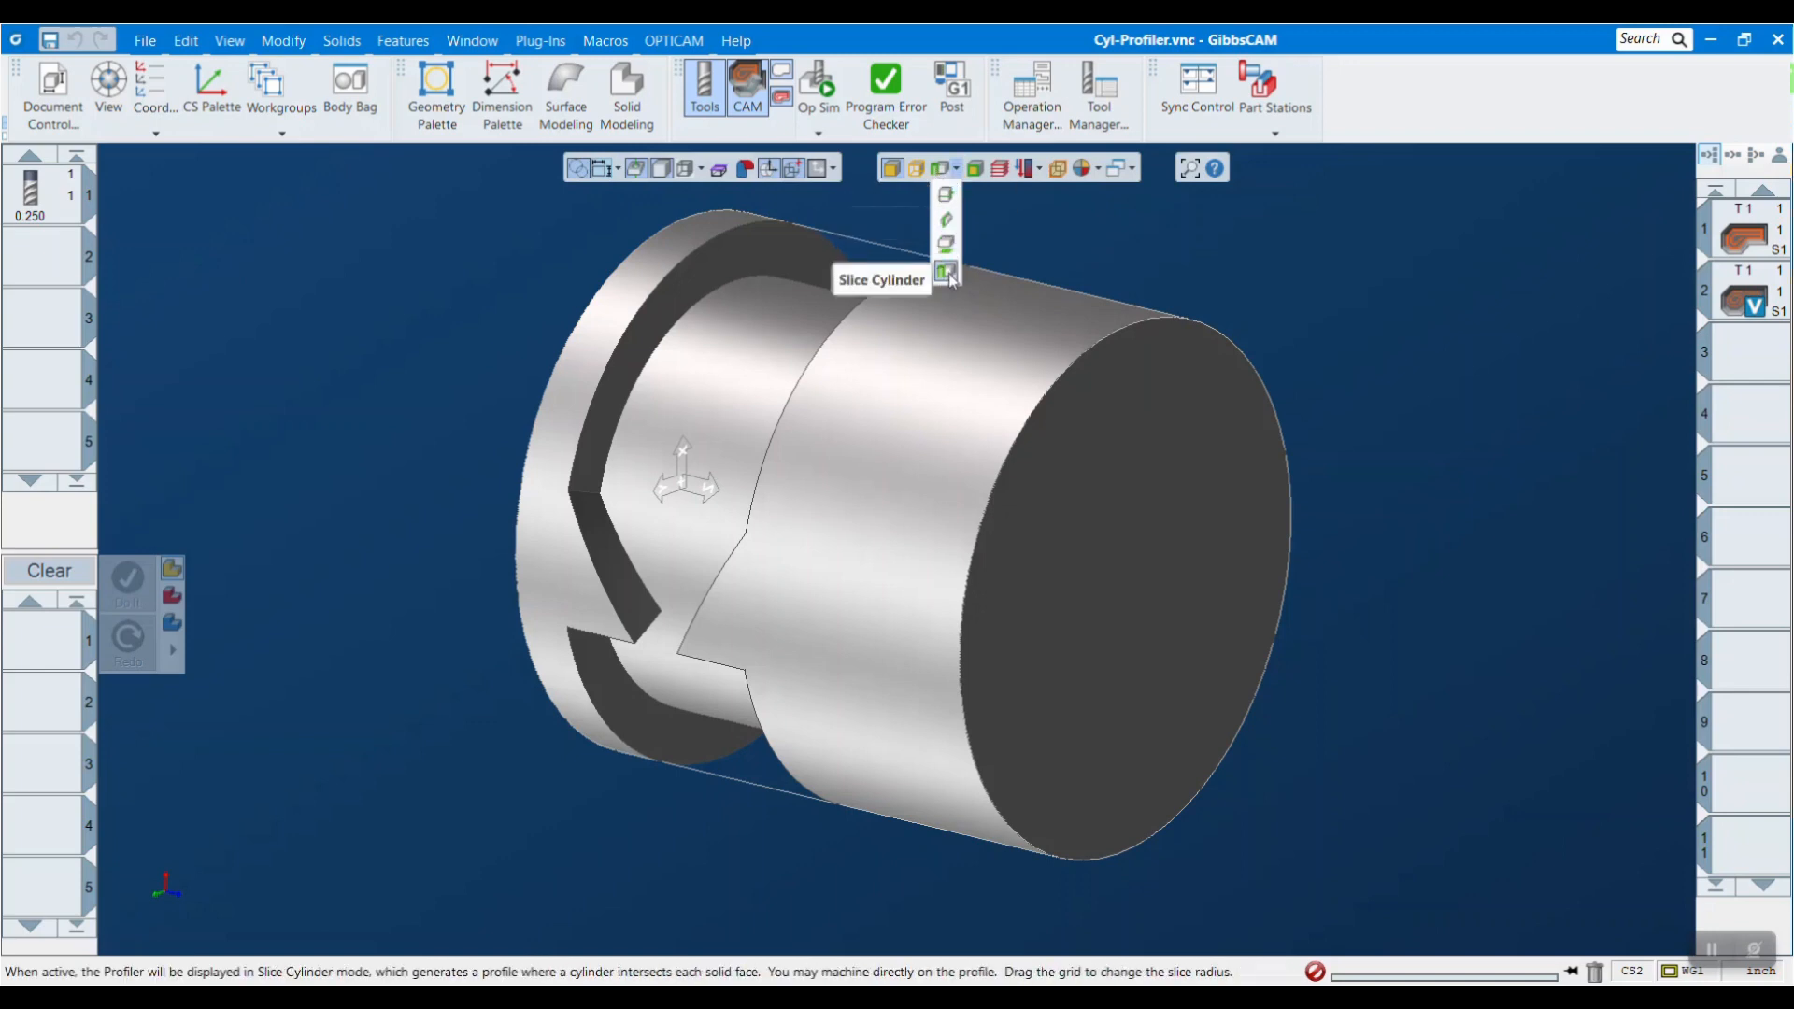
# Enable Slice Cylinder mode so the profiler traces the wrapped slot profile.
pyautogui.click(944, 275)
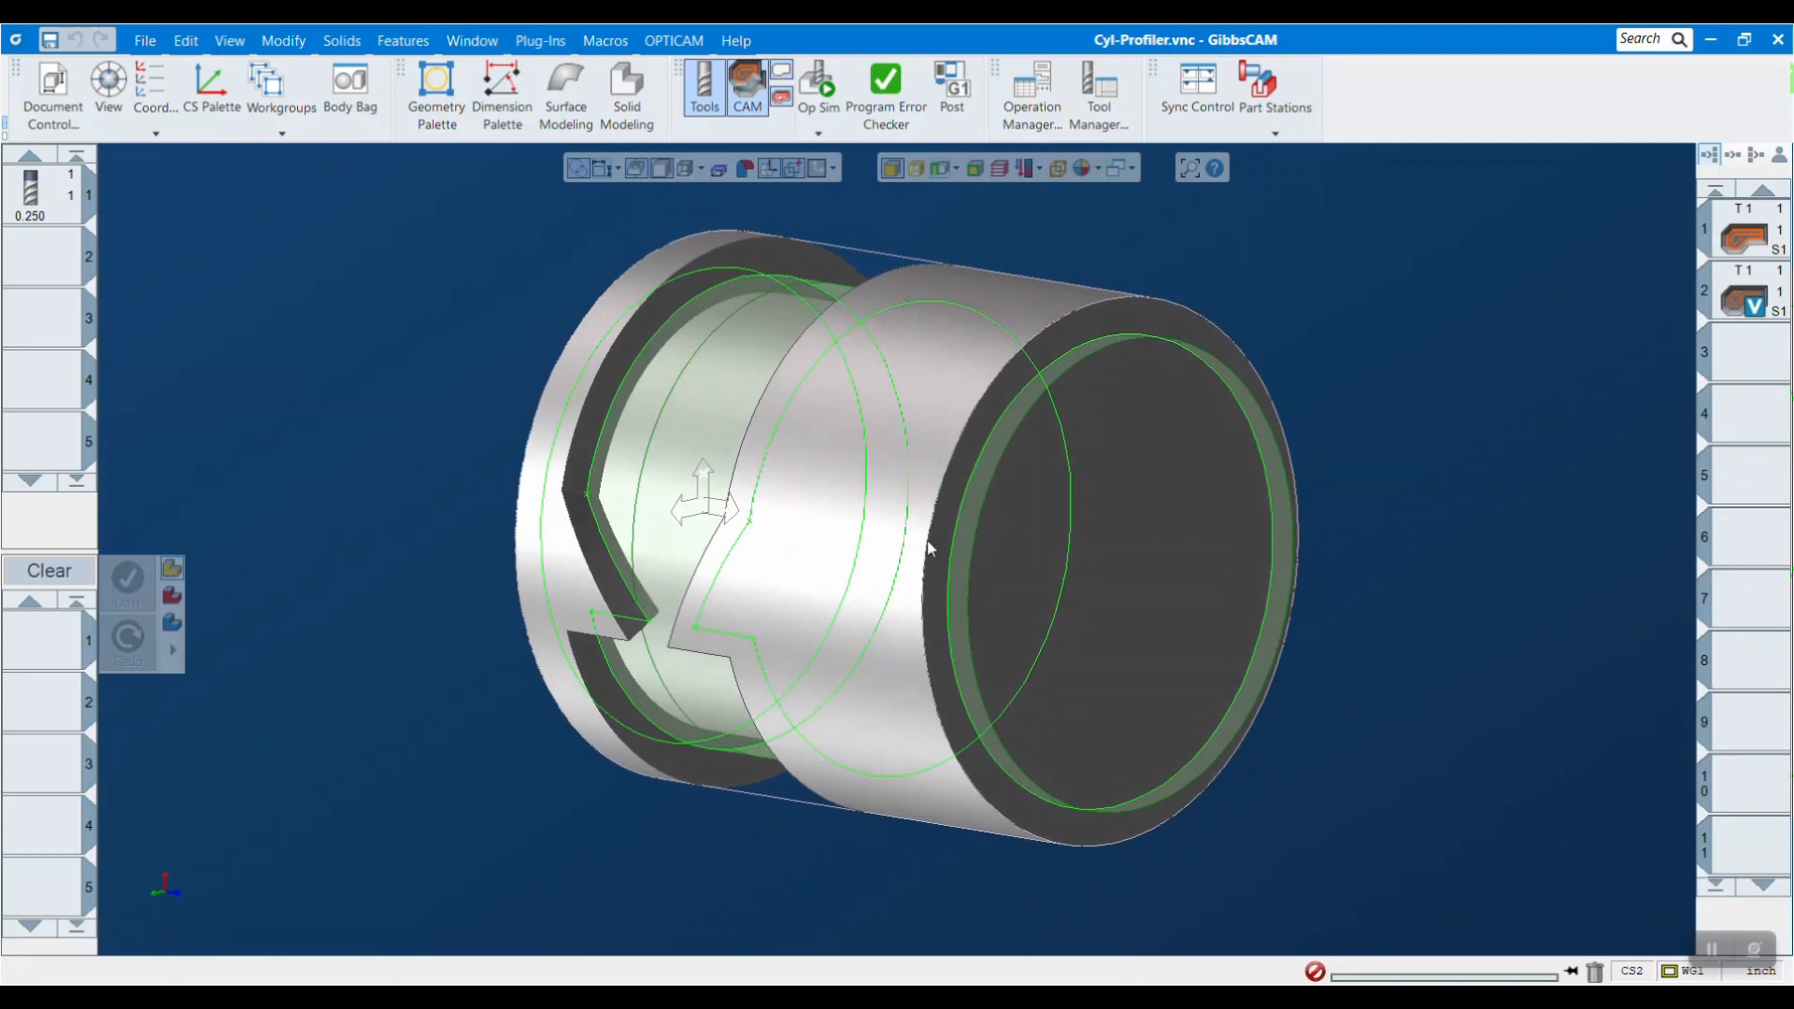
pyautogui.moveTo(1532, 744)
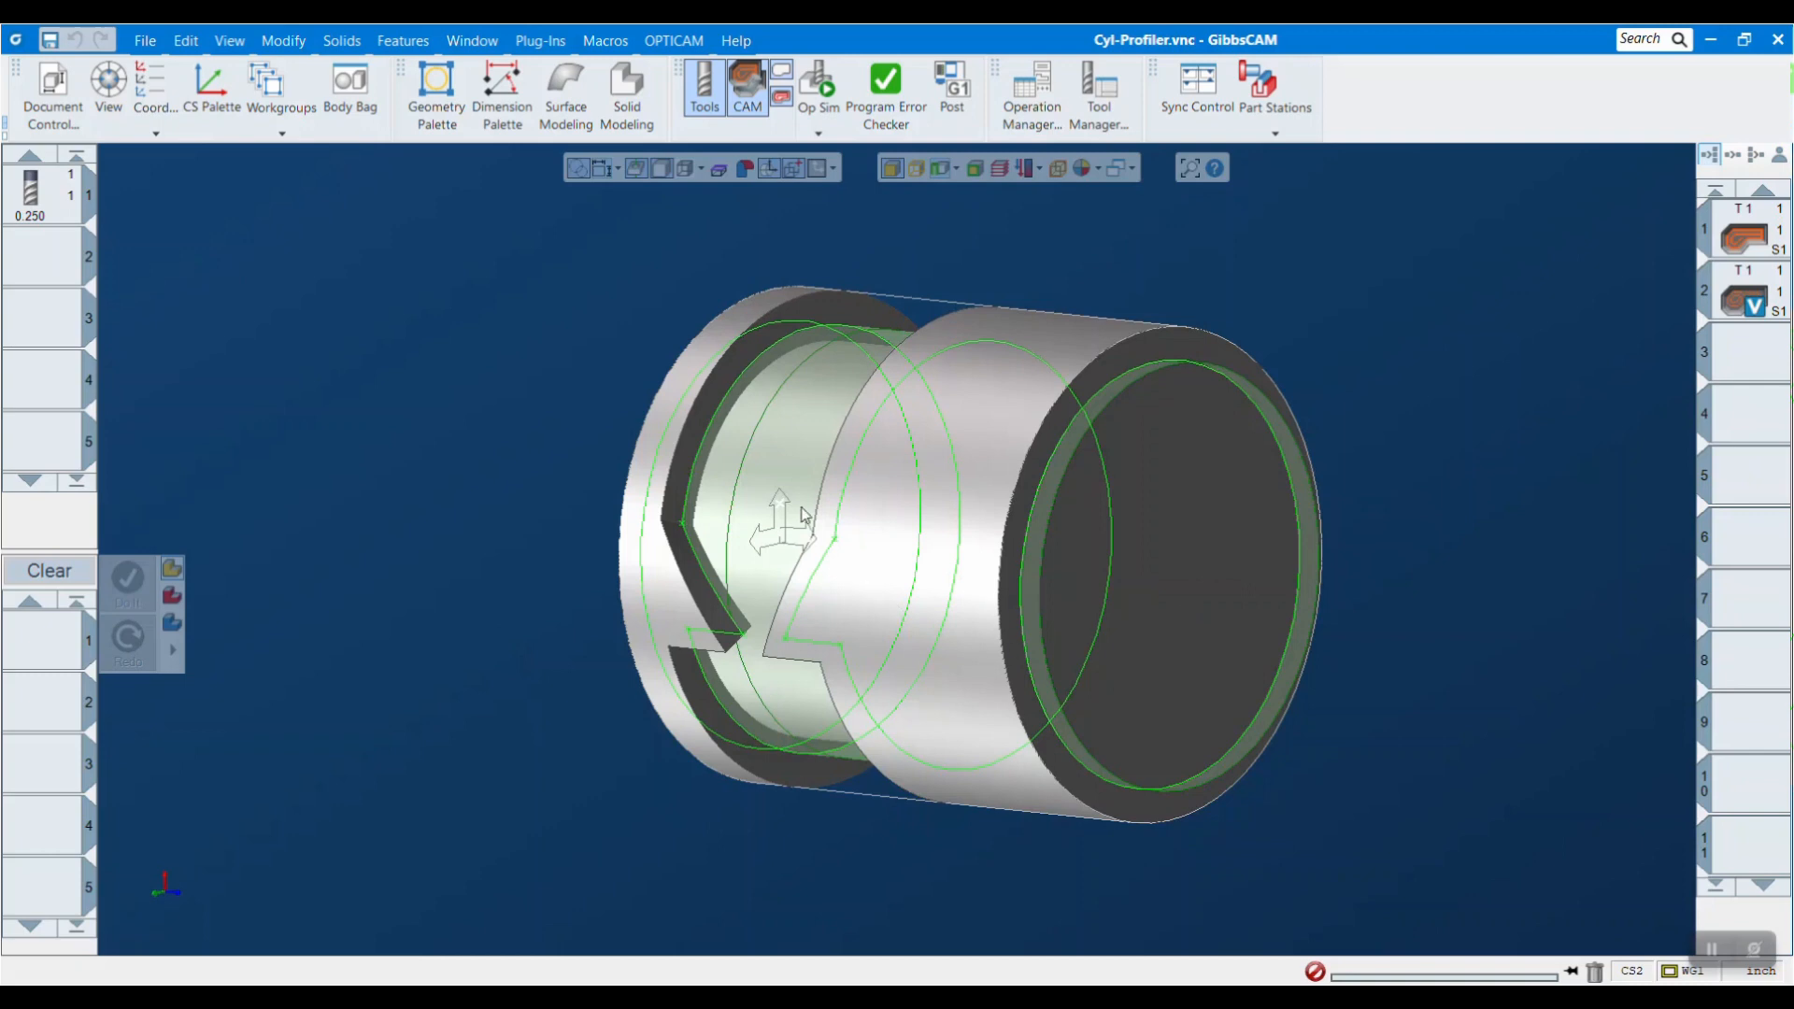
pyautogui.moveTo(715, 426)
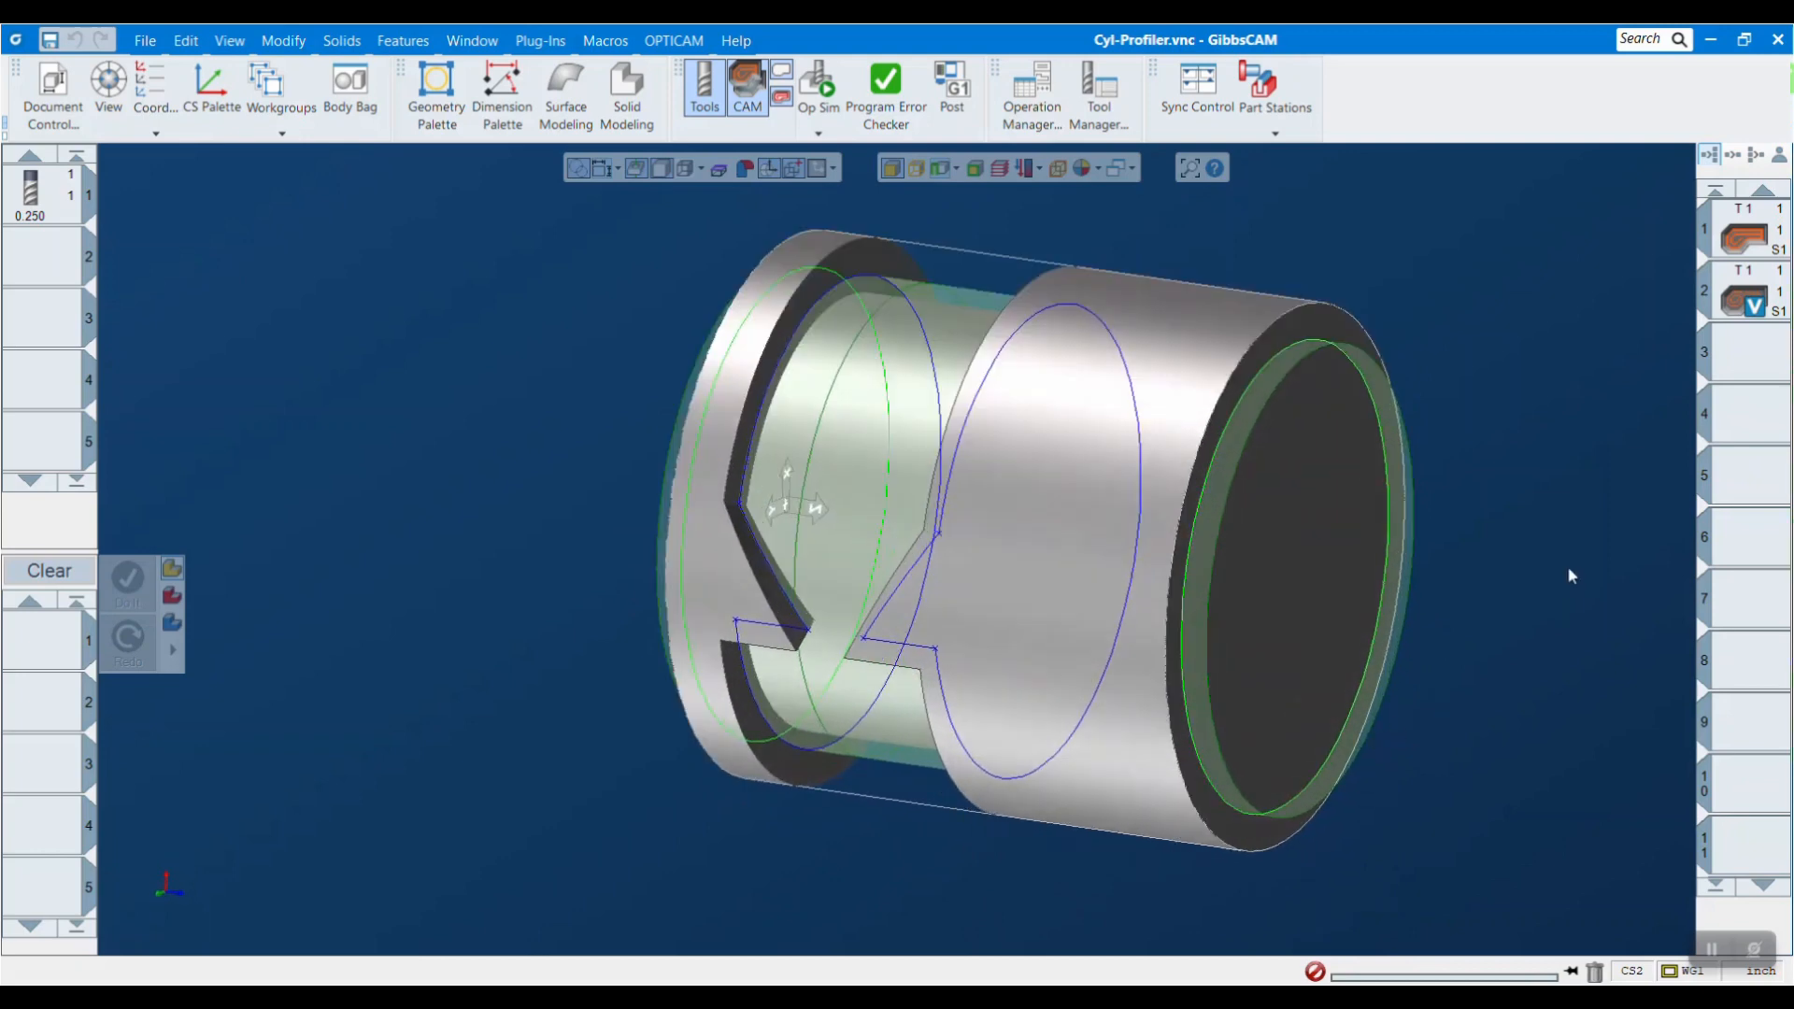
pyautogui.moveTo(1765, 261)
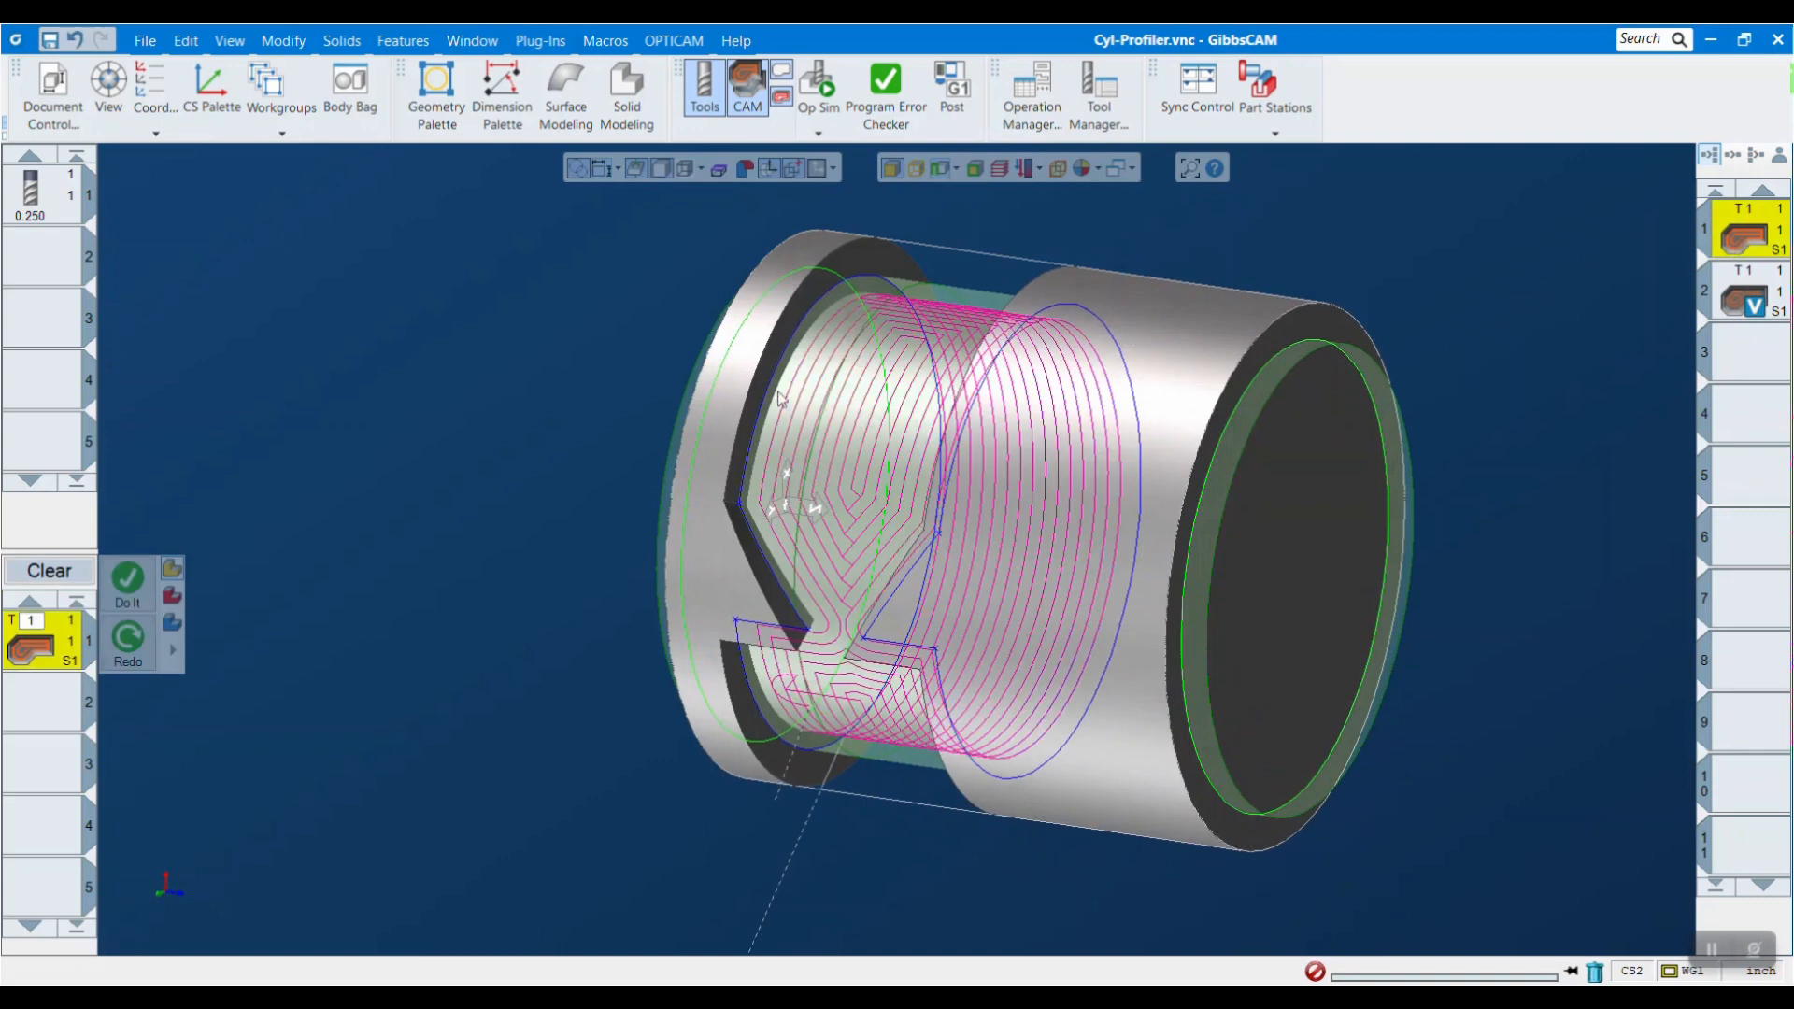
pyautogui.moveTo(1141, 321)
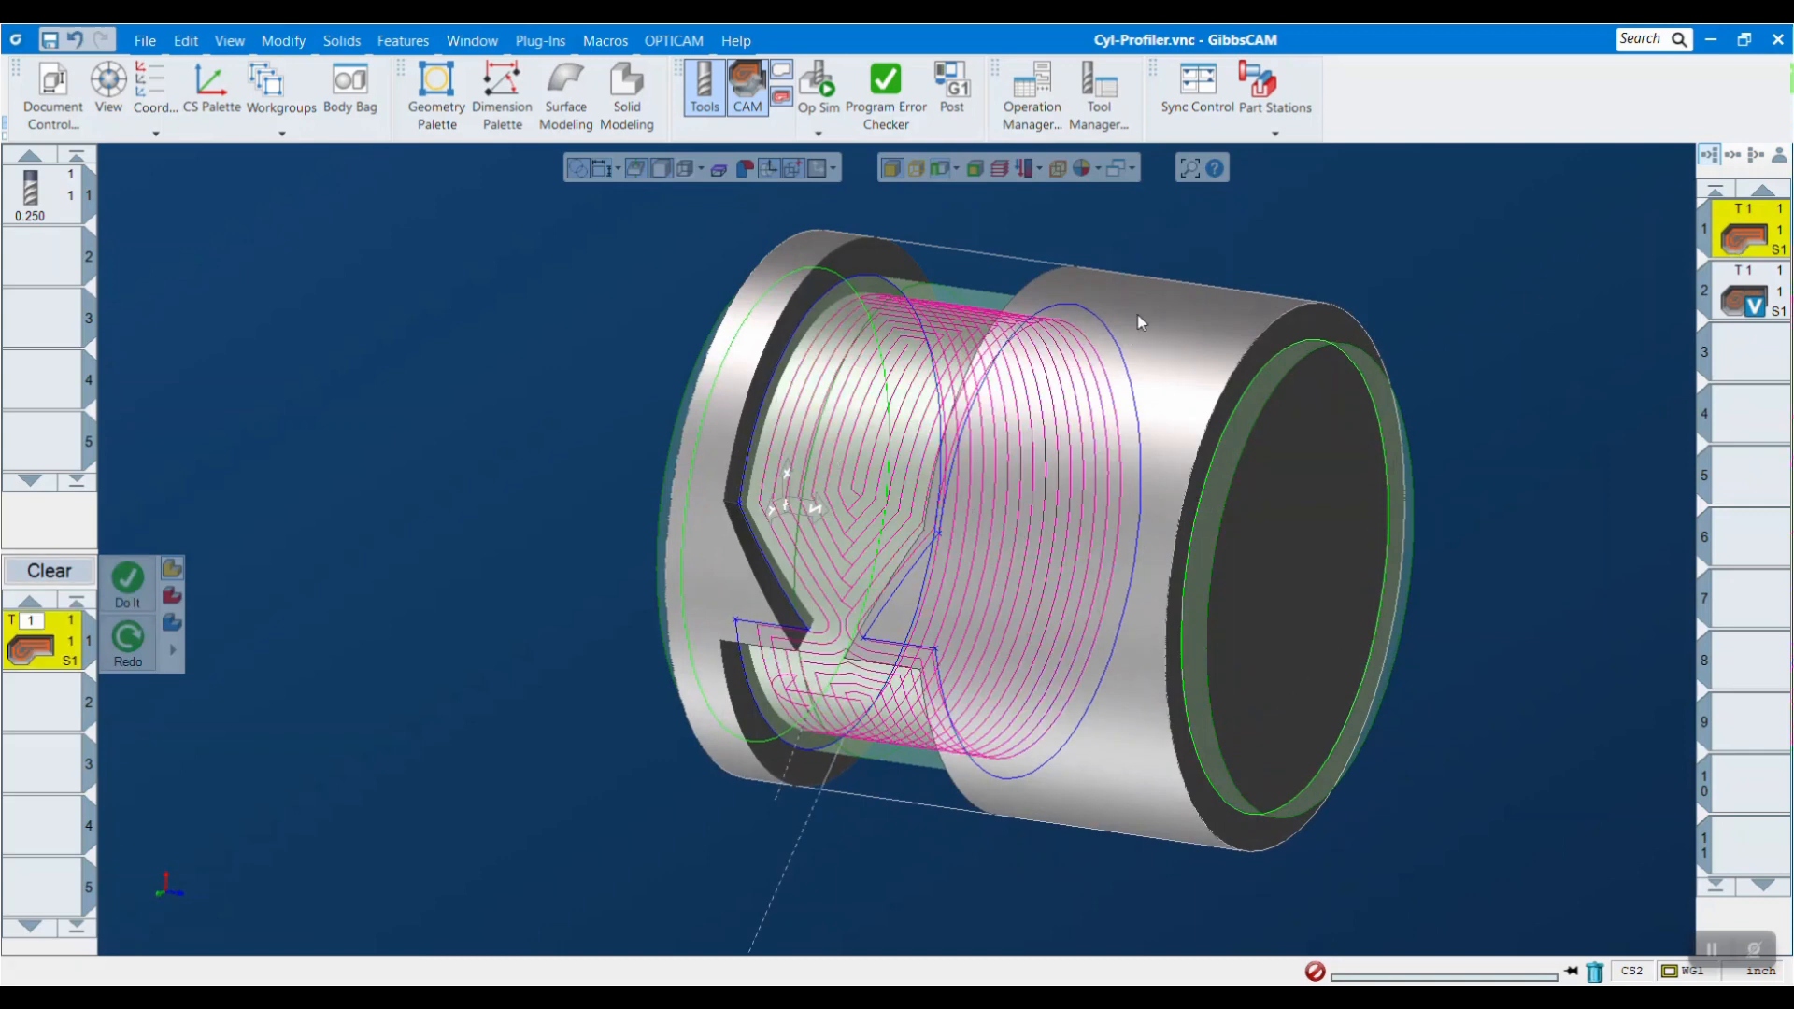
pyautogui.moveTo(875, 442)
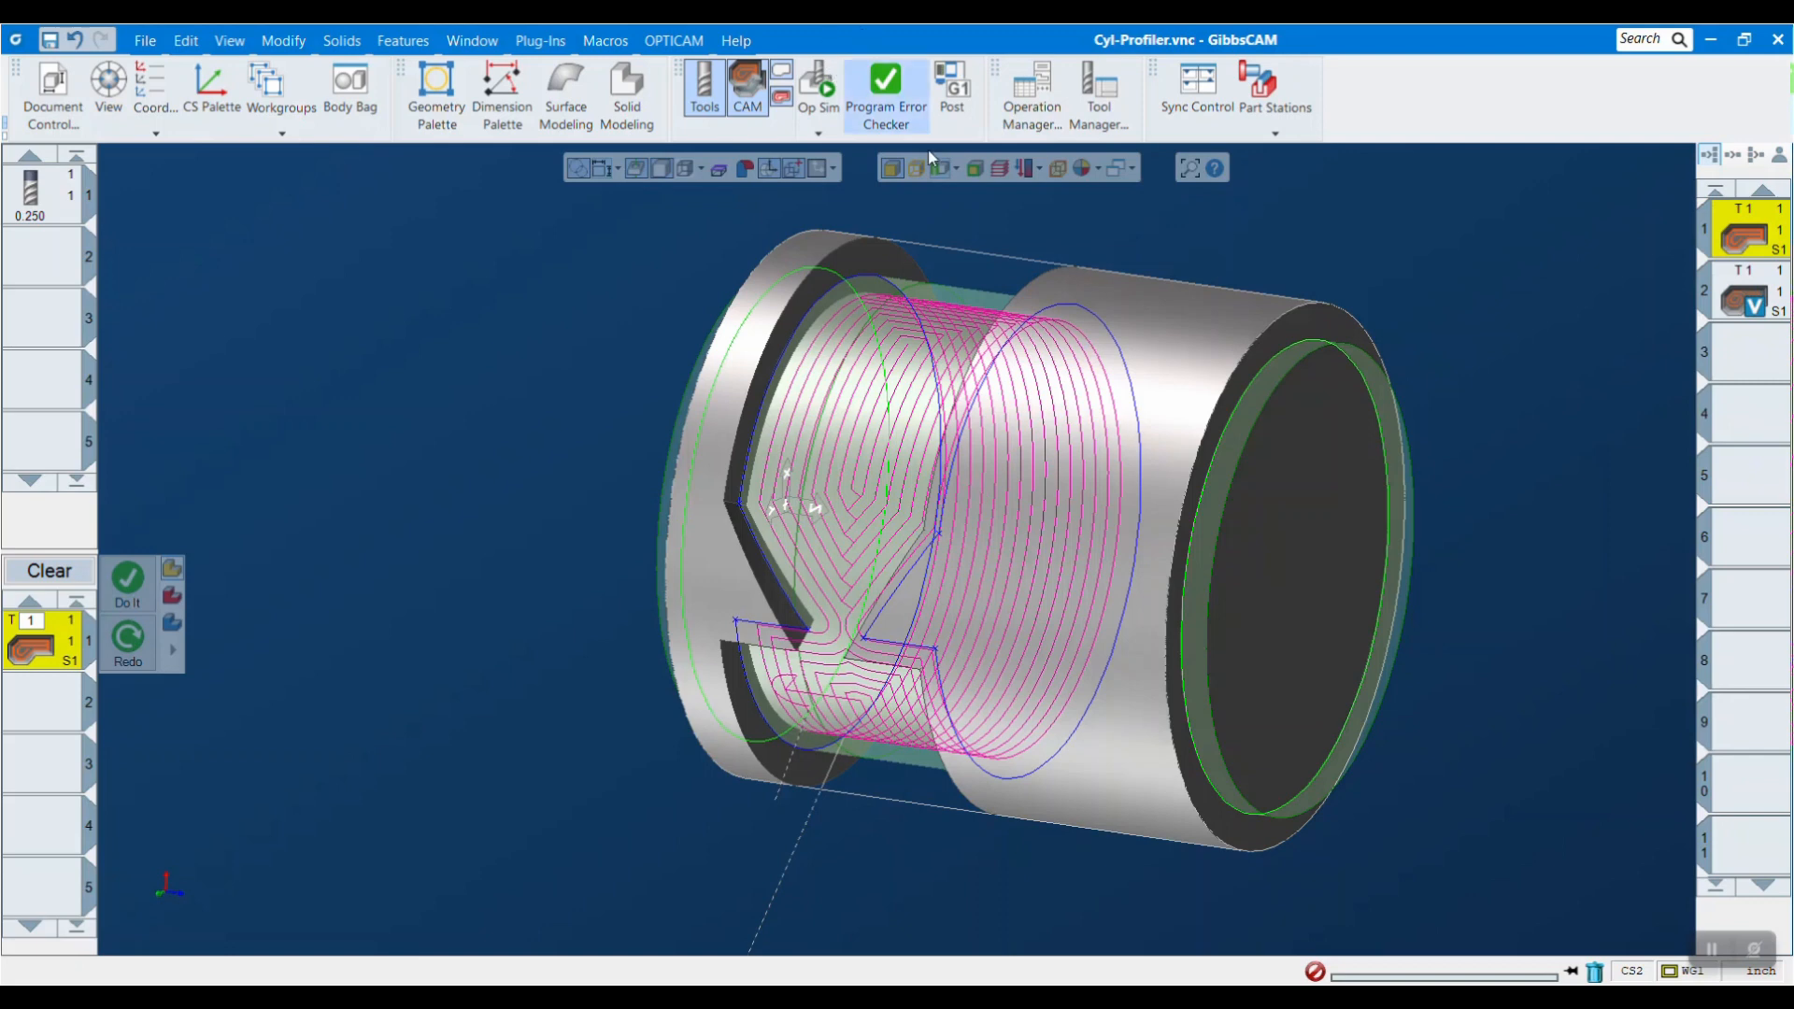
pyautogui.click(957, 168)
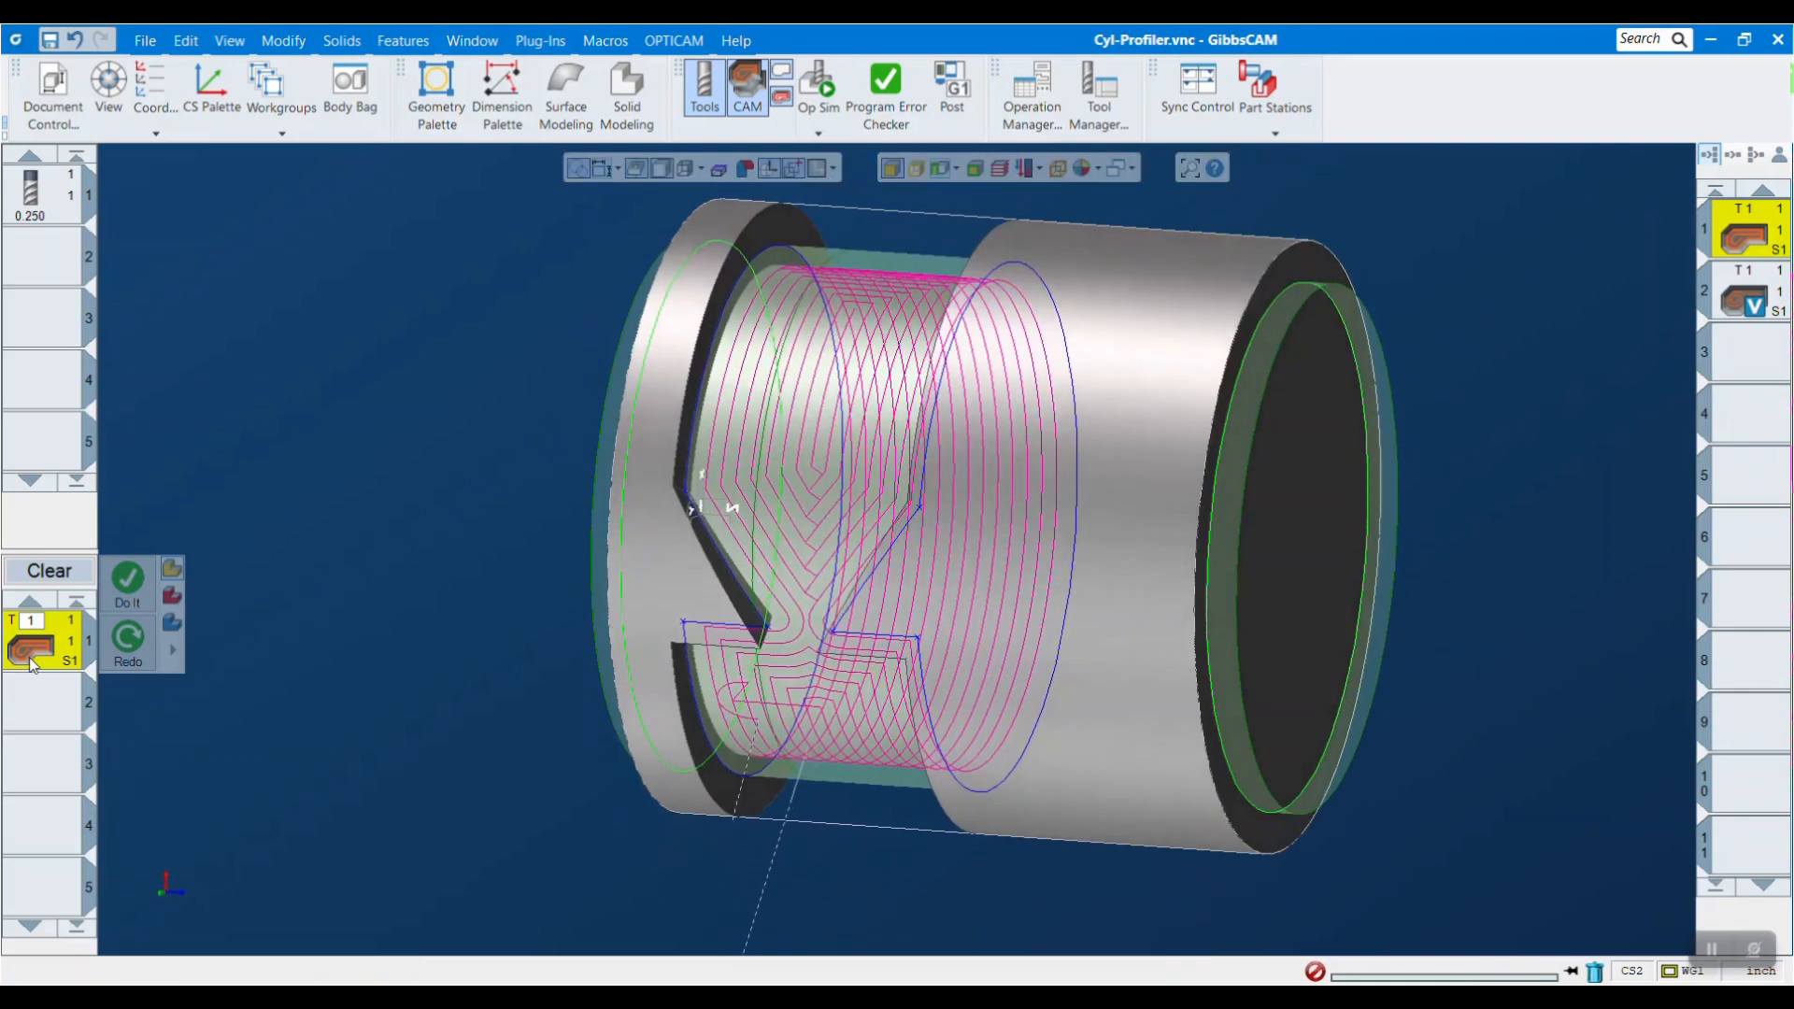
pyautogui.doubleClick(35, 643)
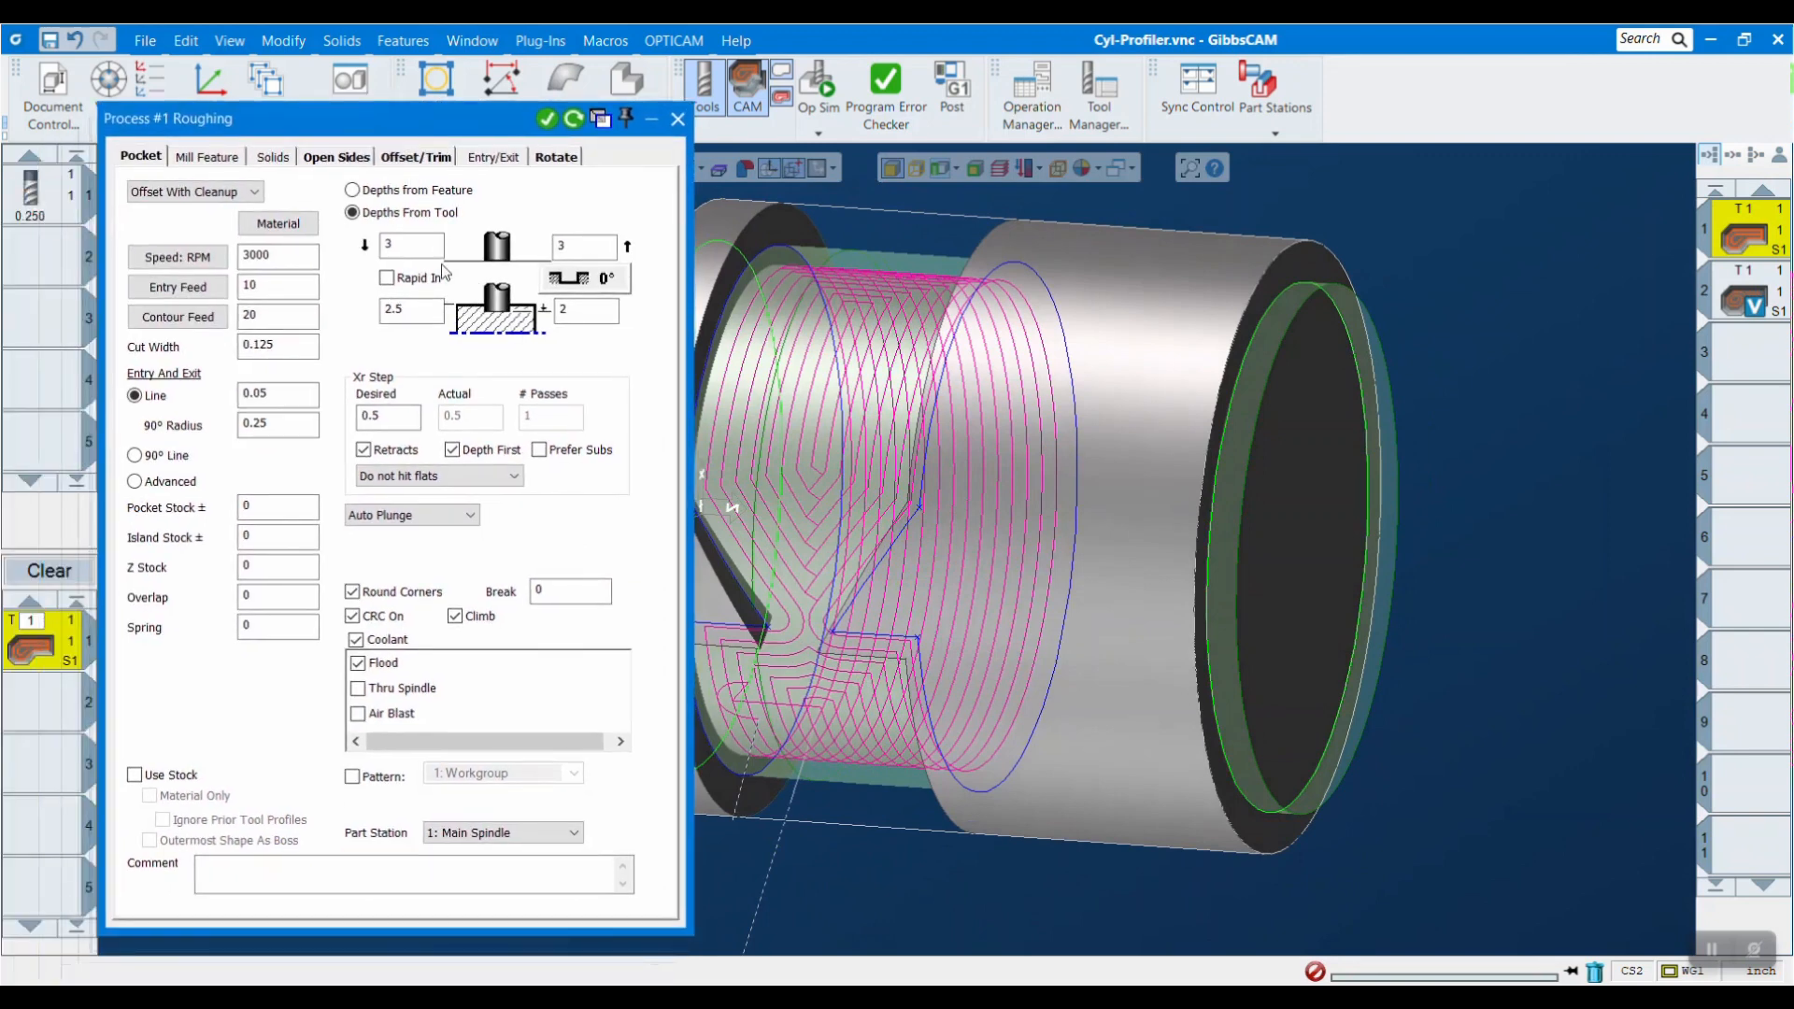
pyautogui.click(410, 245)
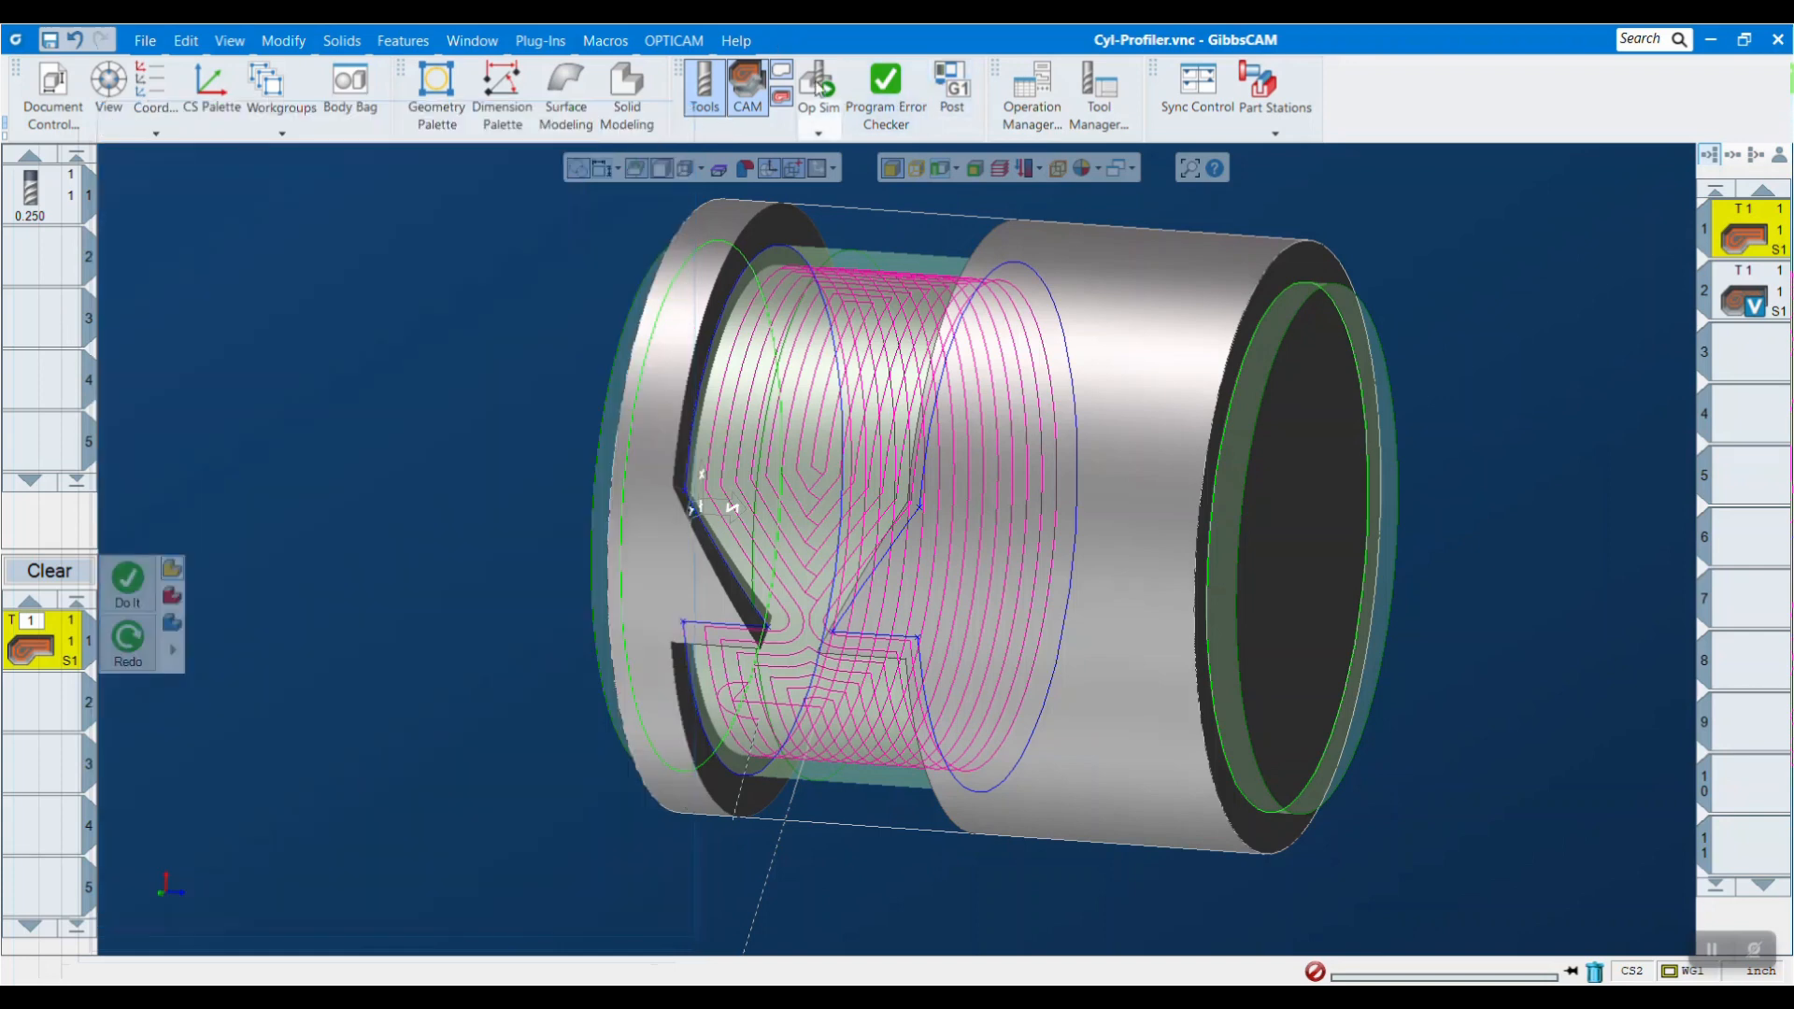
pyautogui.click(816, 86)
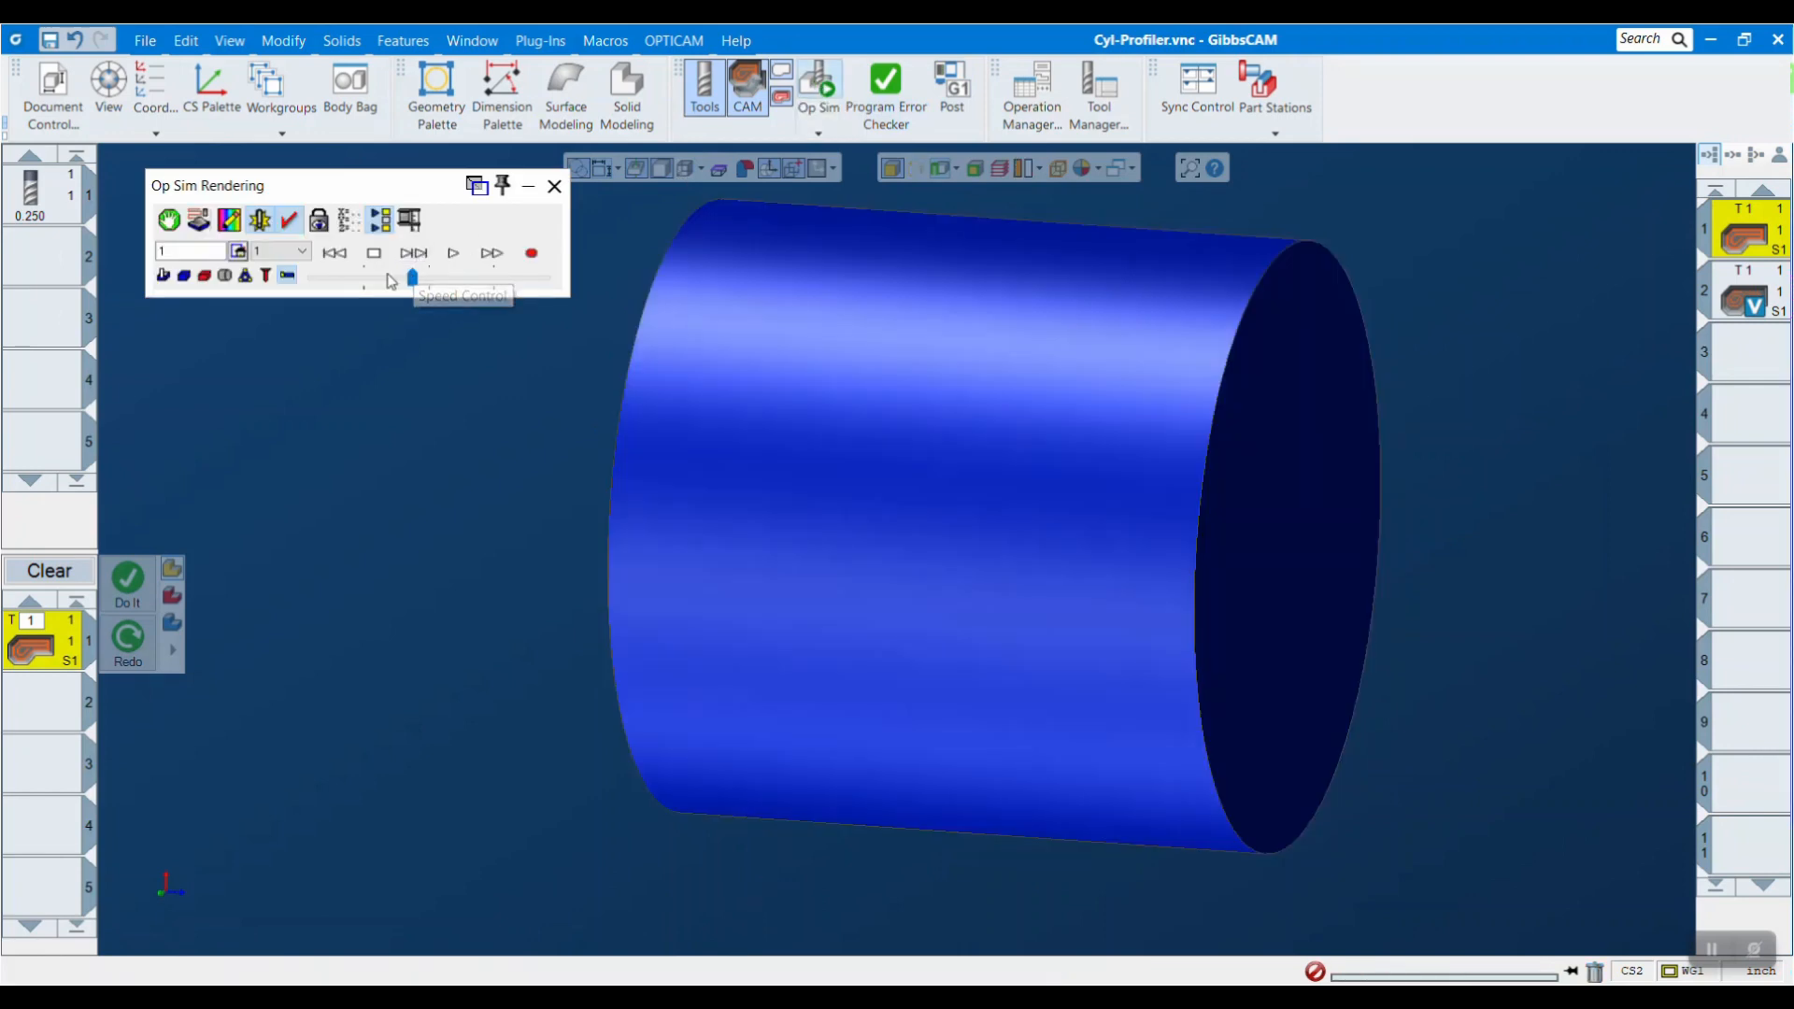
pyautogui.click(453, 254)
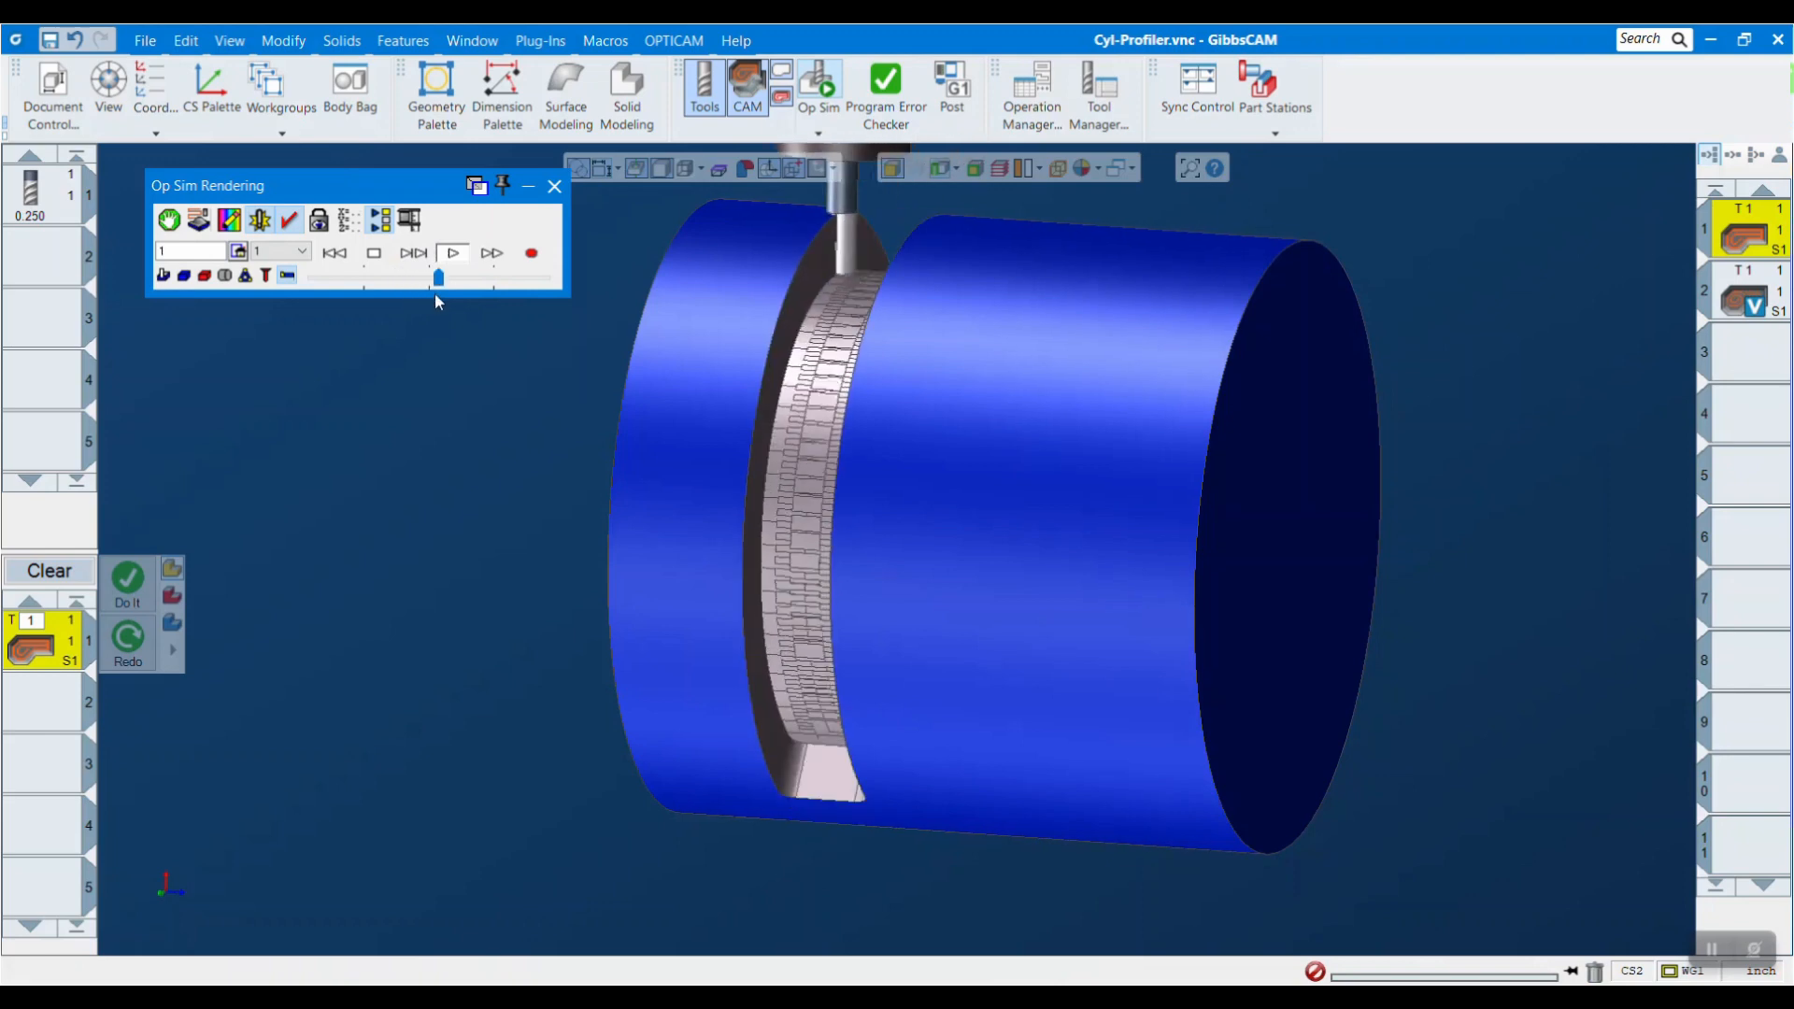
pyautogui.click(452, 253)
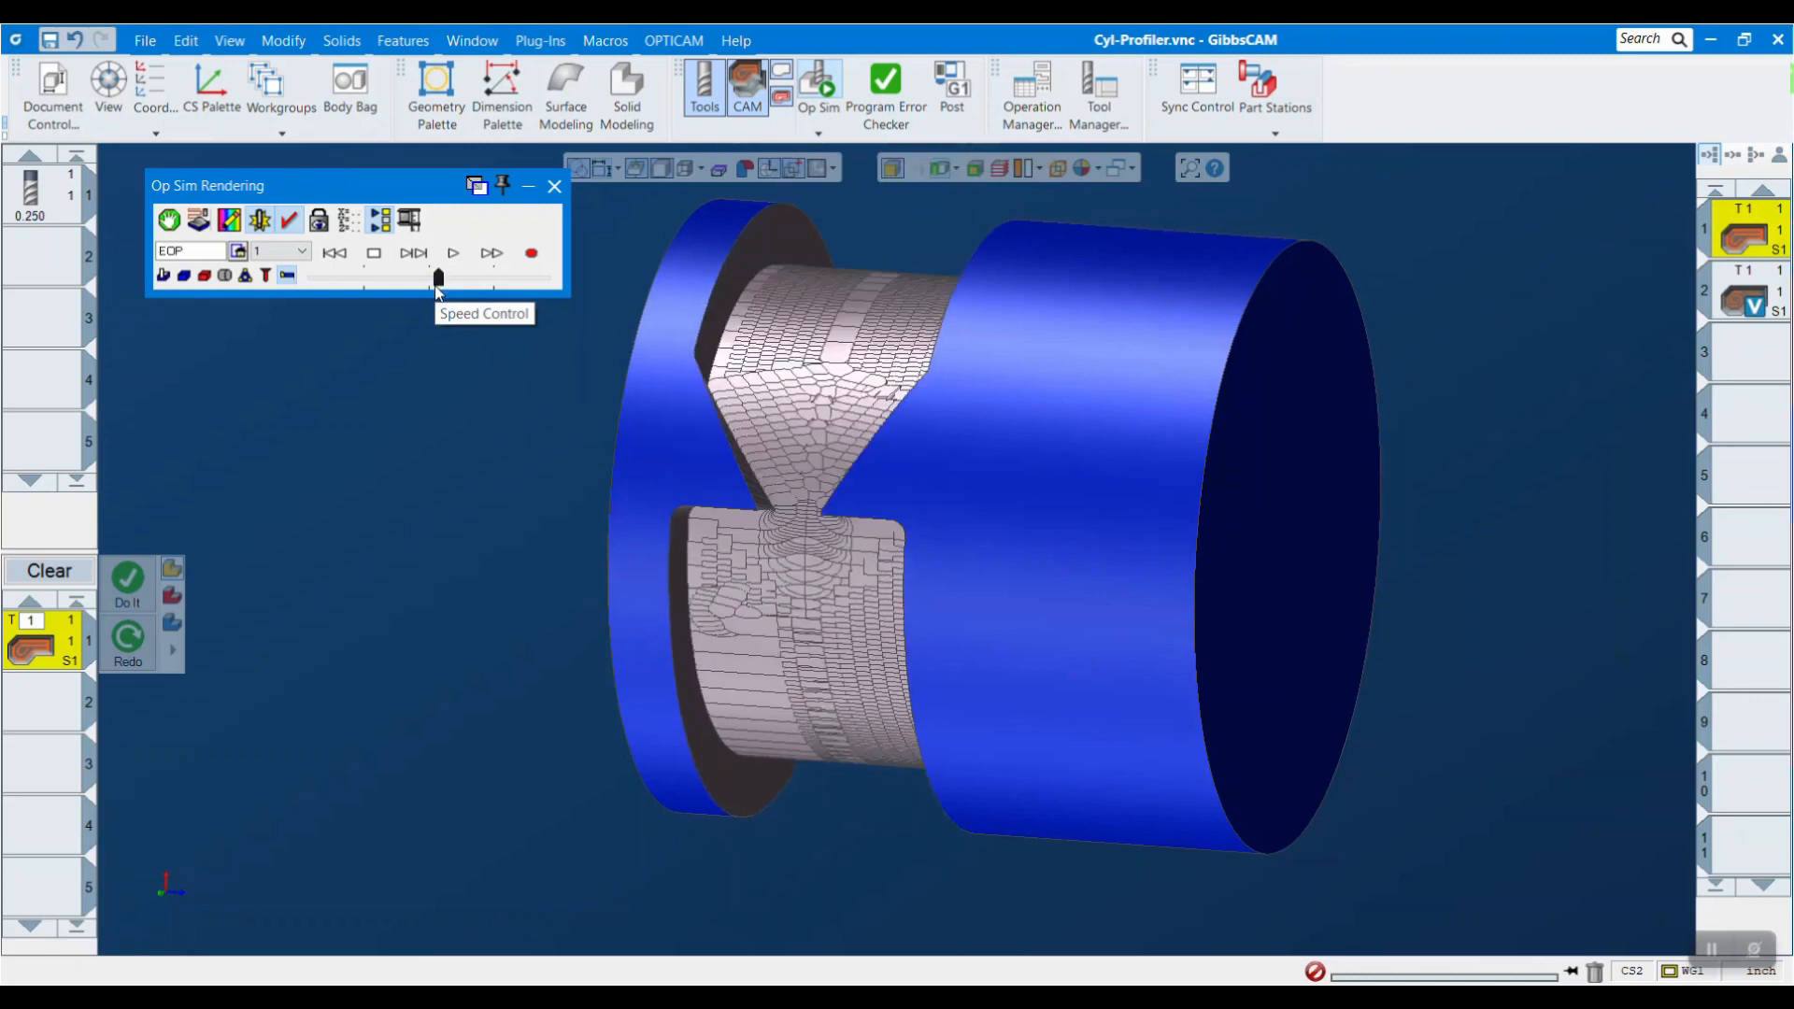
pyautogui.moveTo(892, 378)
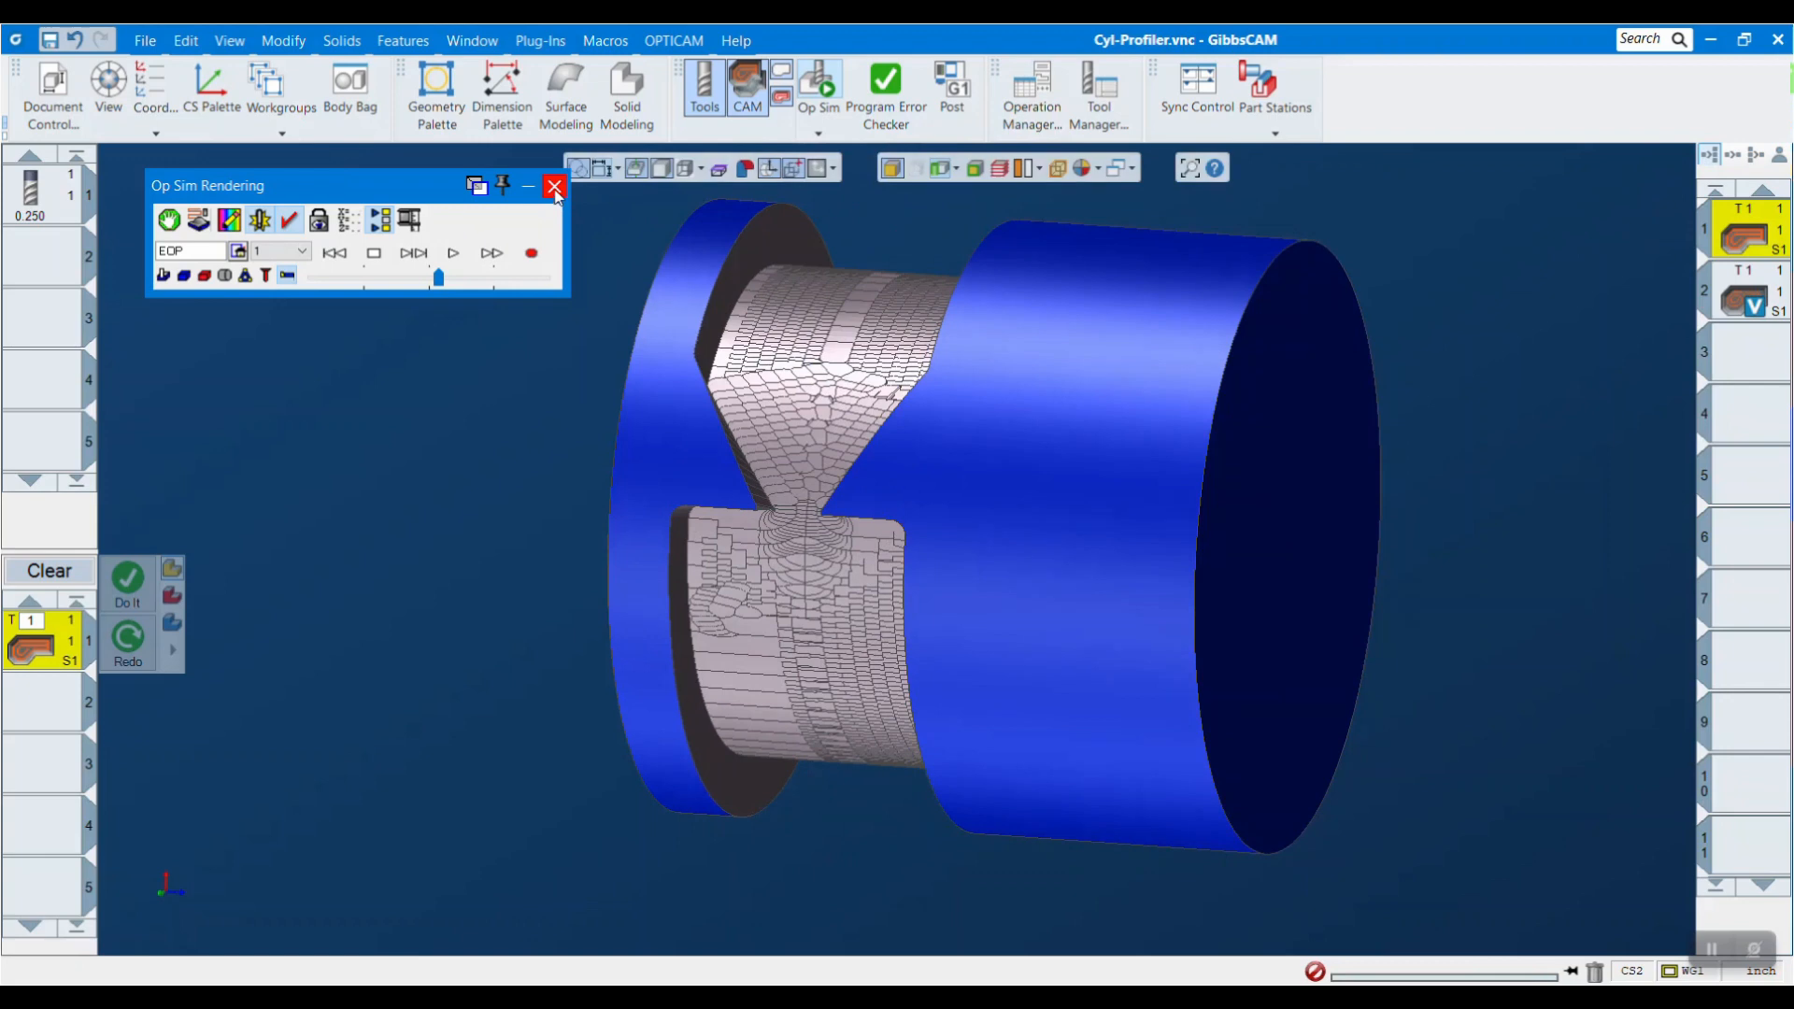
pyautogui.click(555, 187)
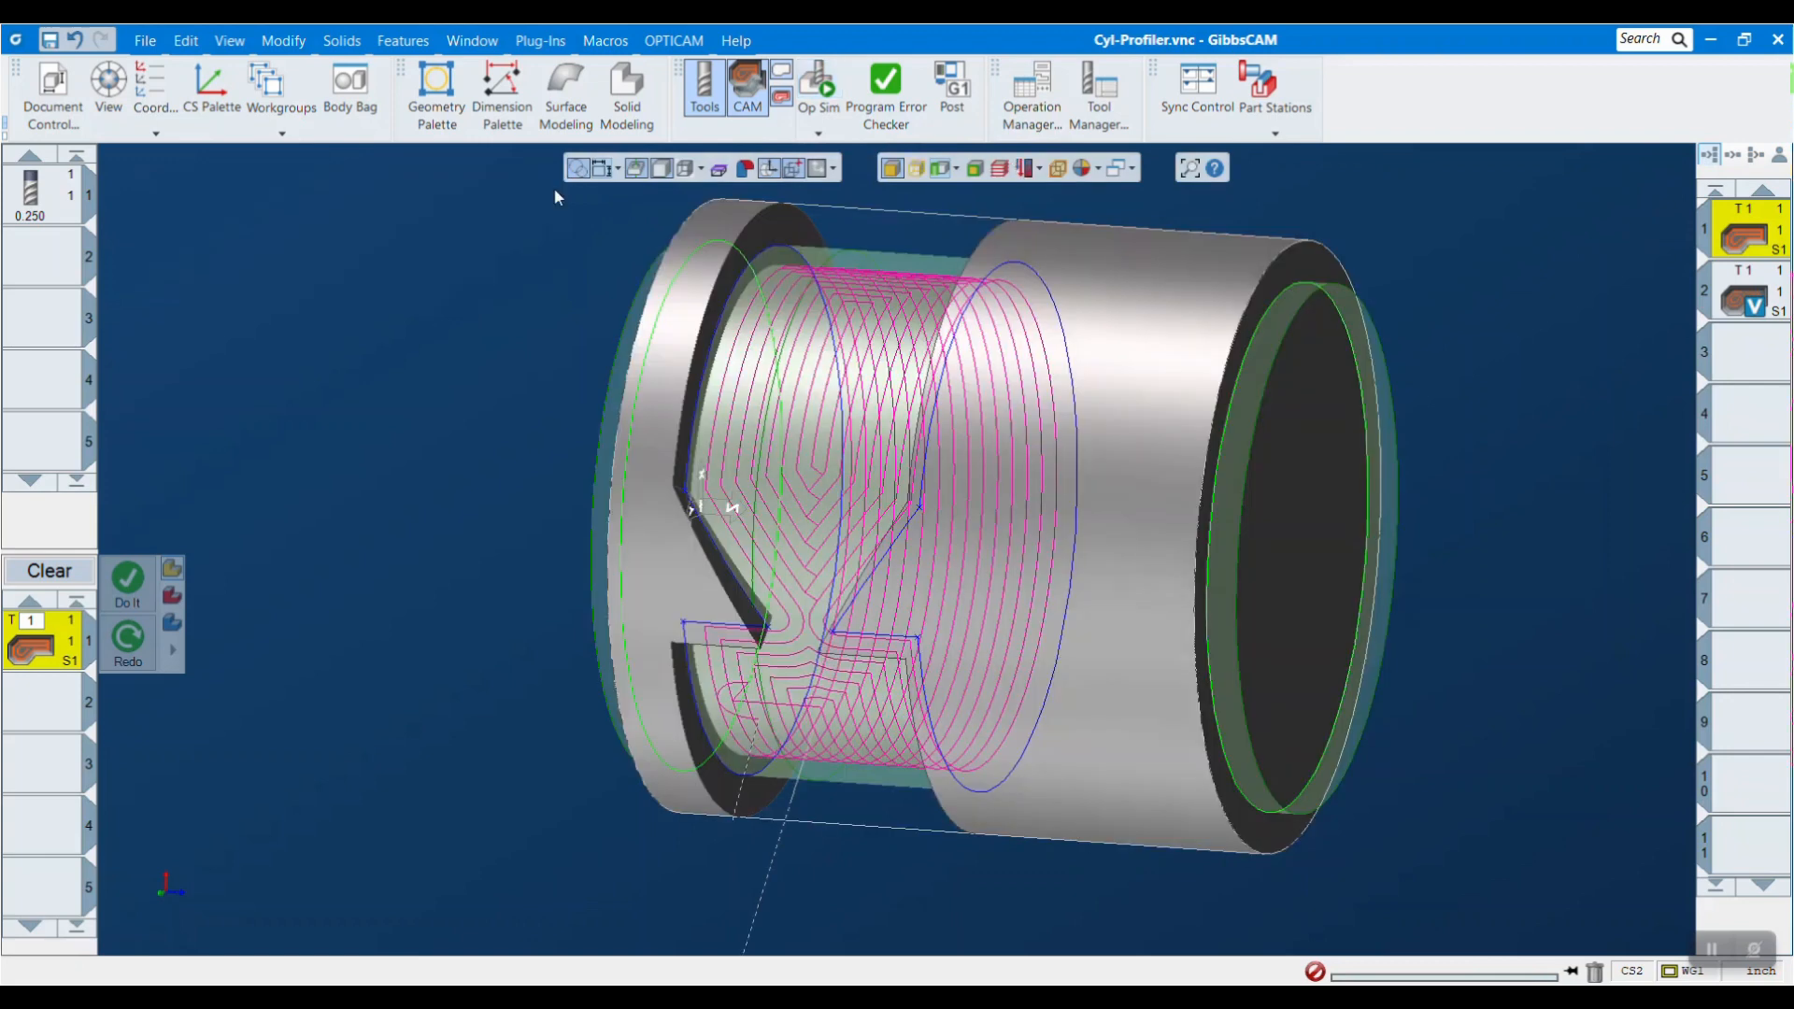
# Build the volume mill process so a second wrapped toolpath spirals through the slot.
pyautogui.click(1743, 299)
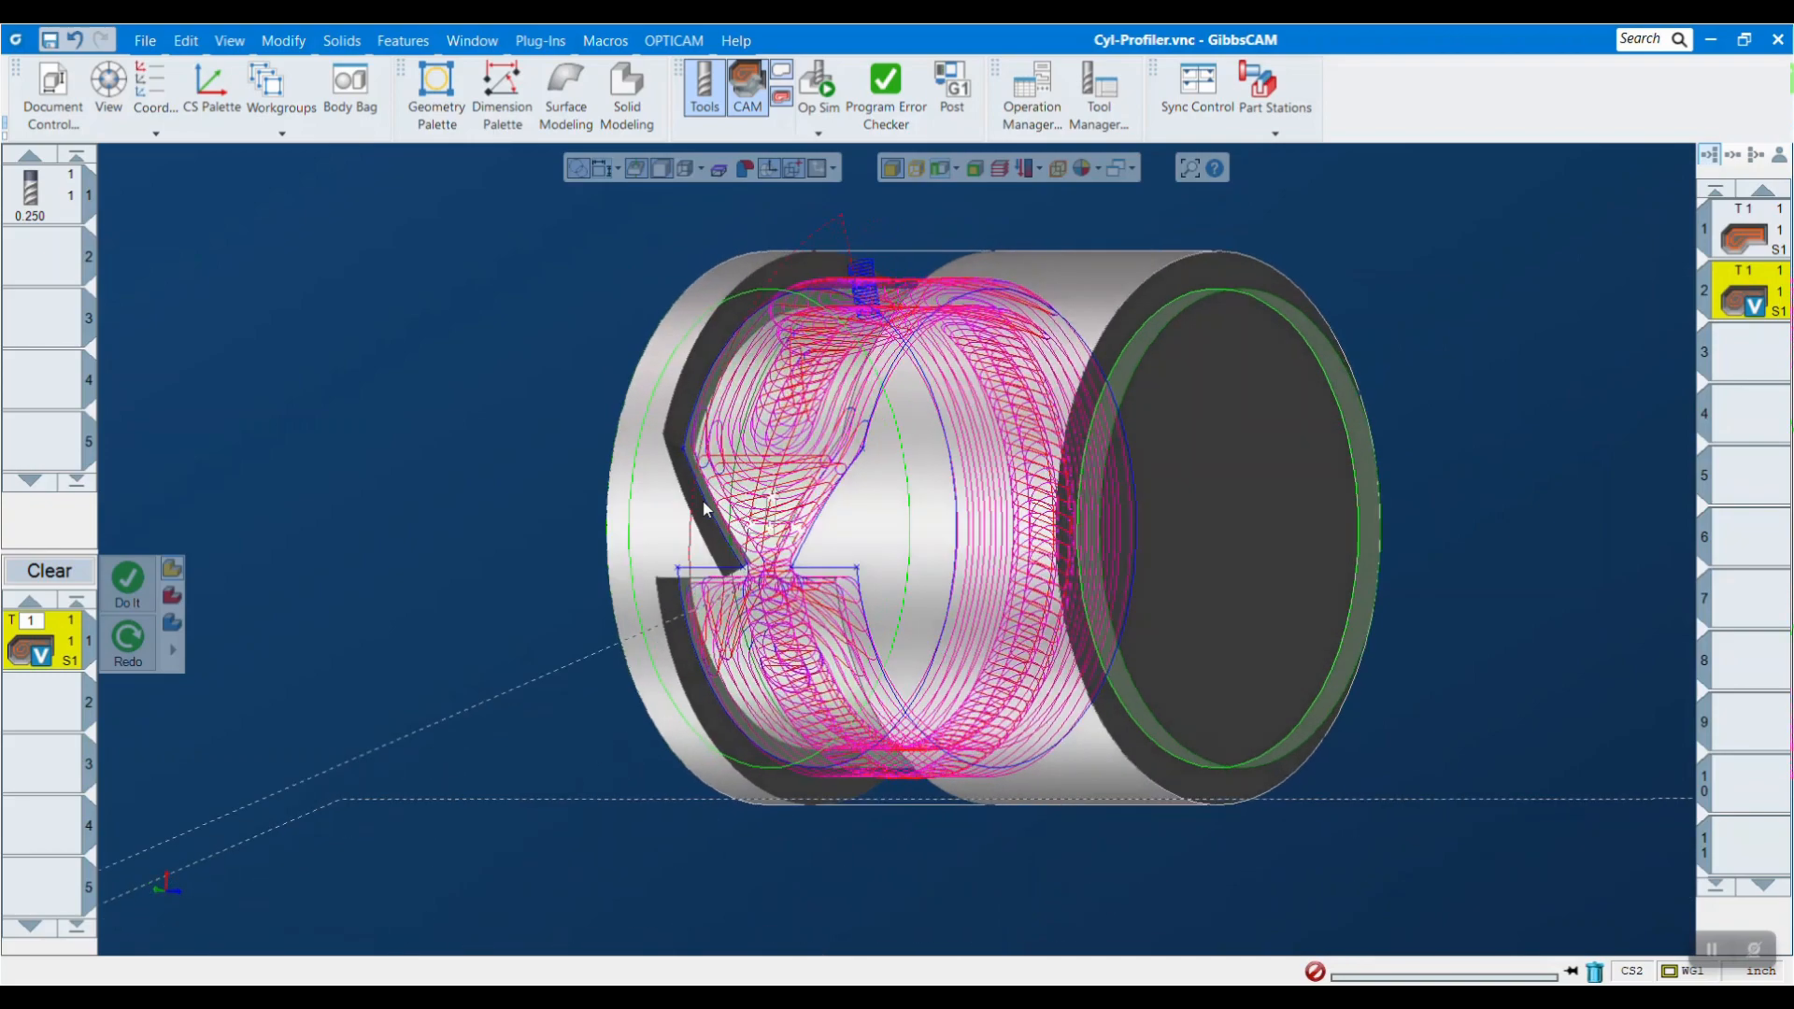
pyautogui.moveTo(704, 511); pyautogui.dragTo(1058, 648)
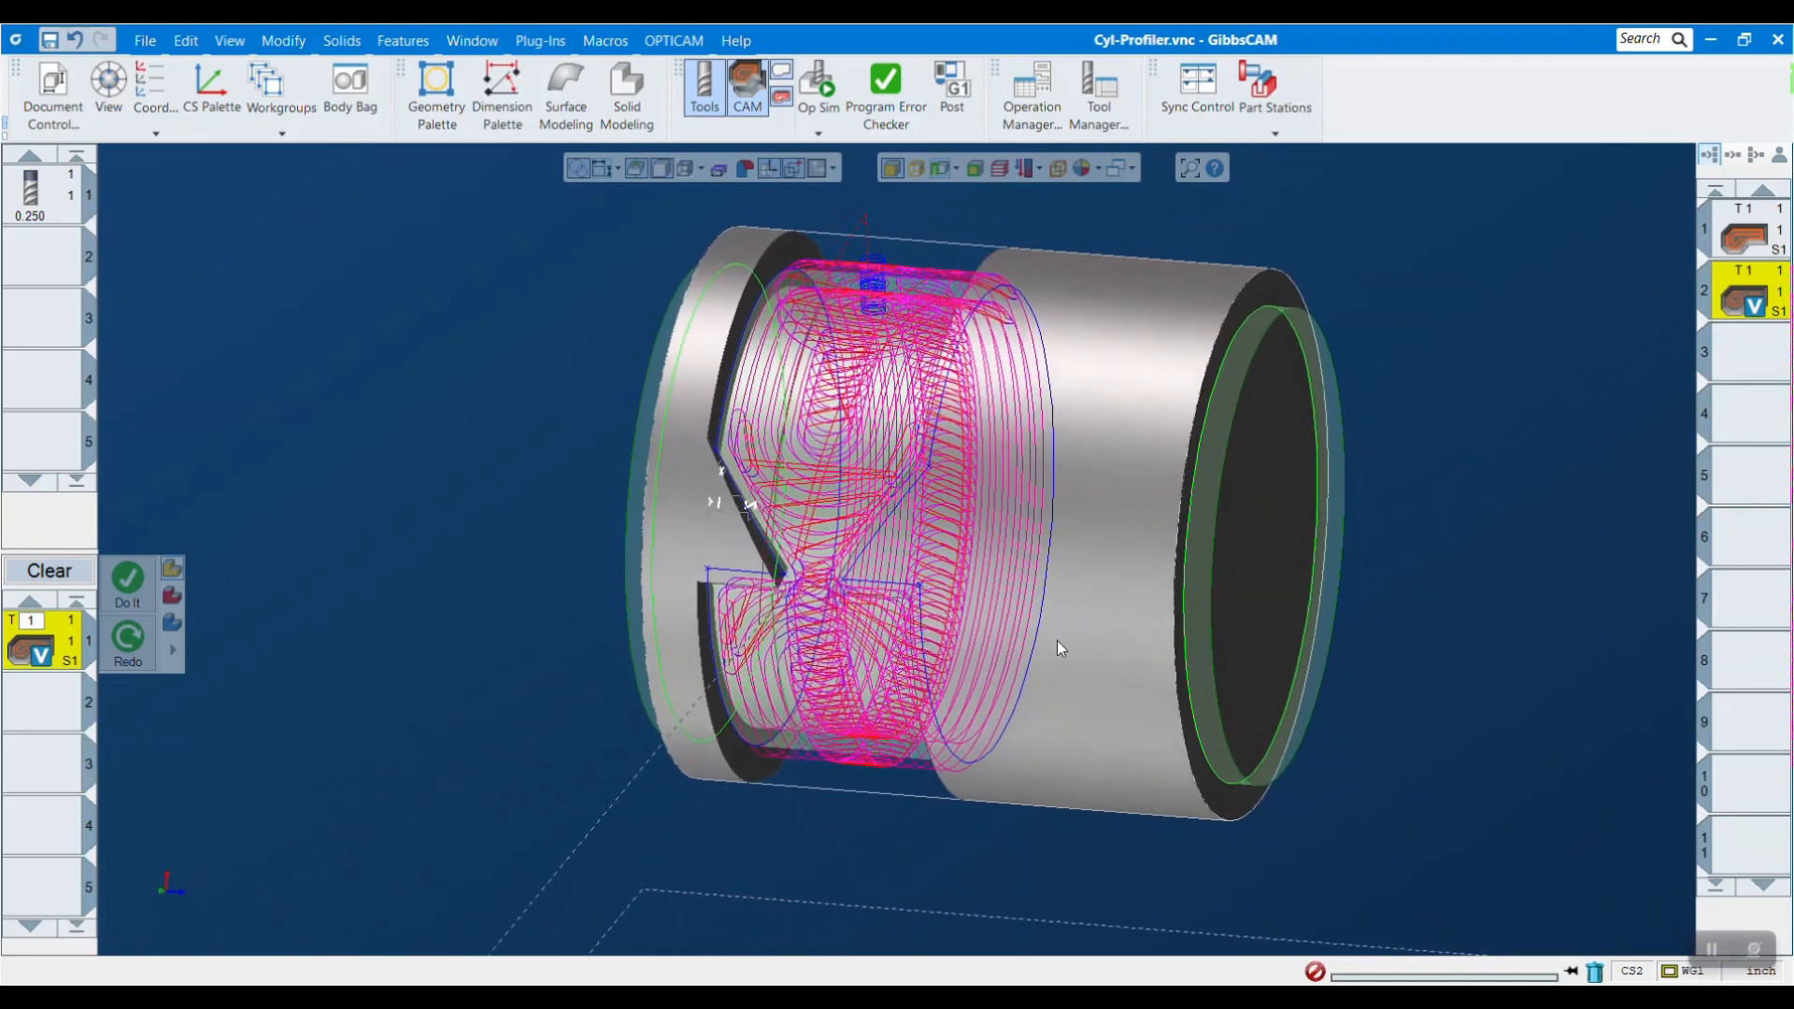